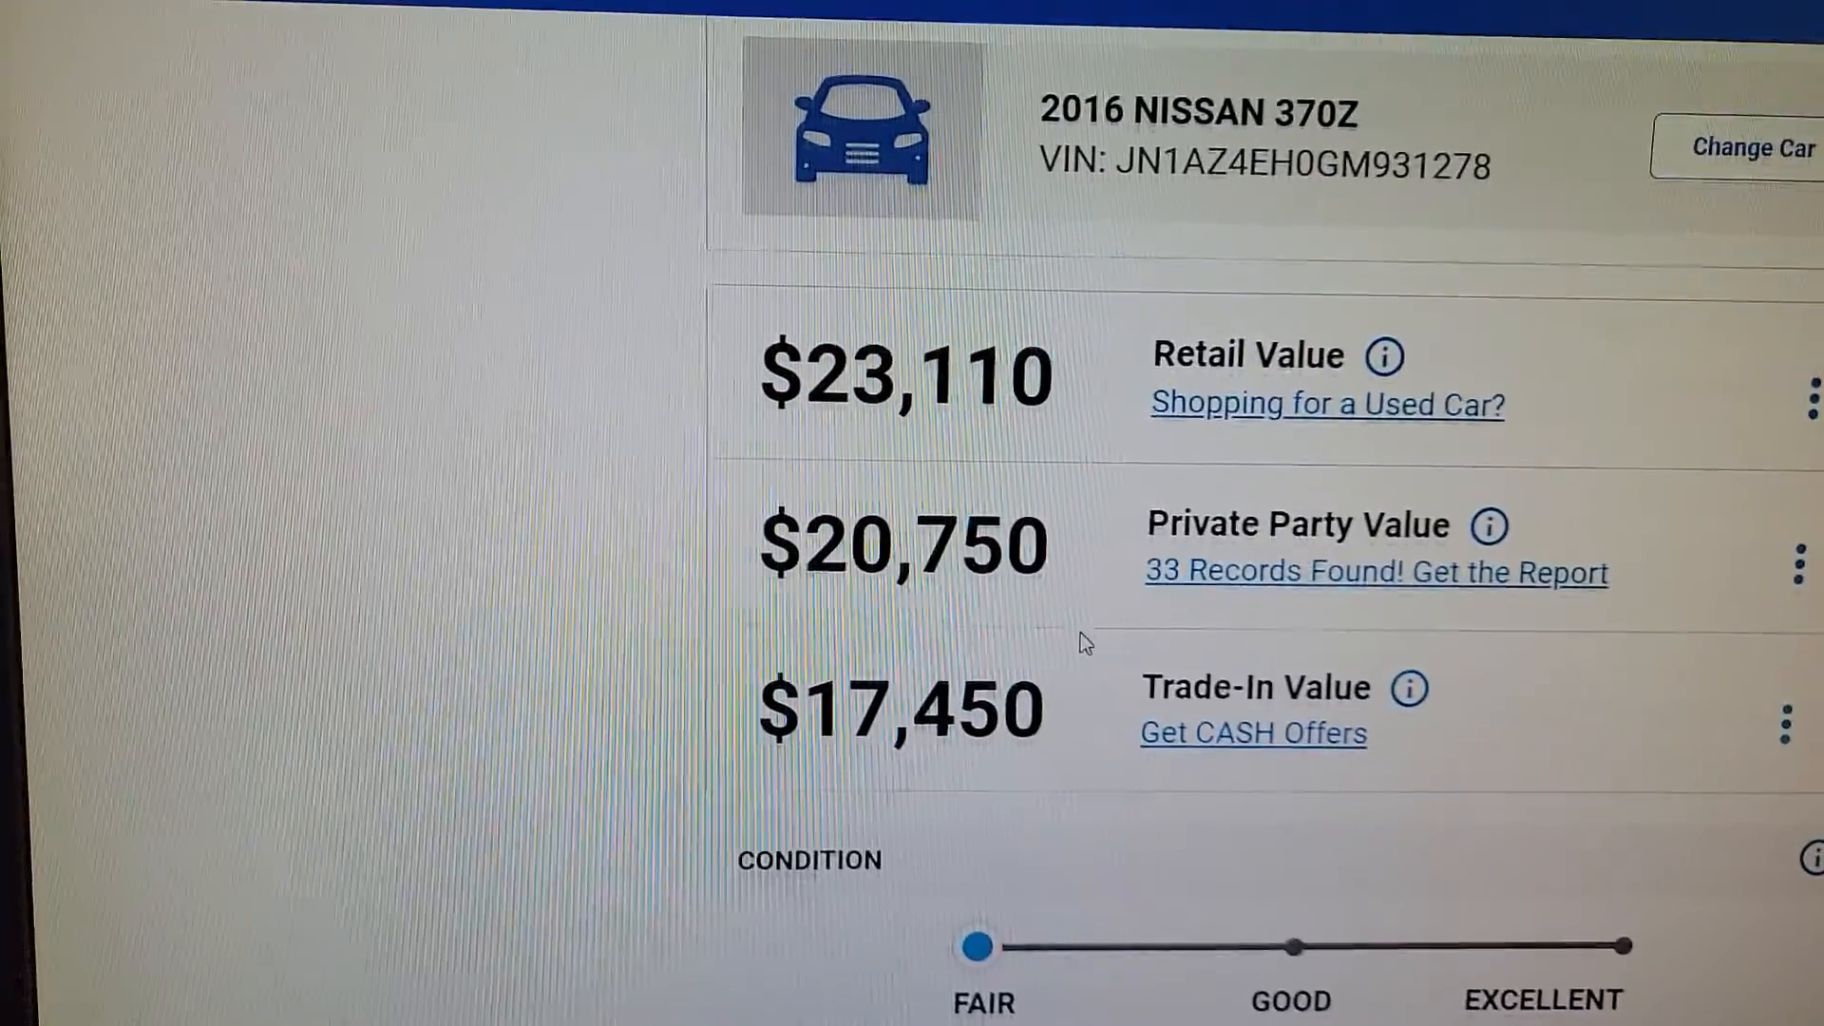
# Drag the Condition slider from Fair to Excellent, updating retail, private party and trade-in values.
pyautogui.scroll(-3)
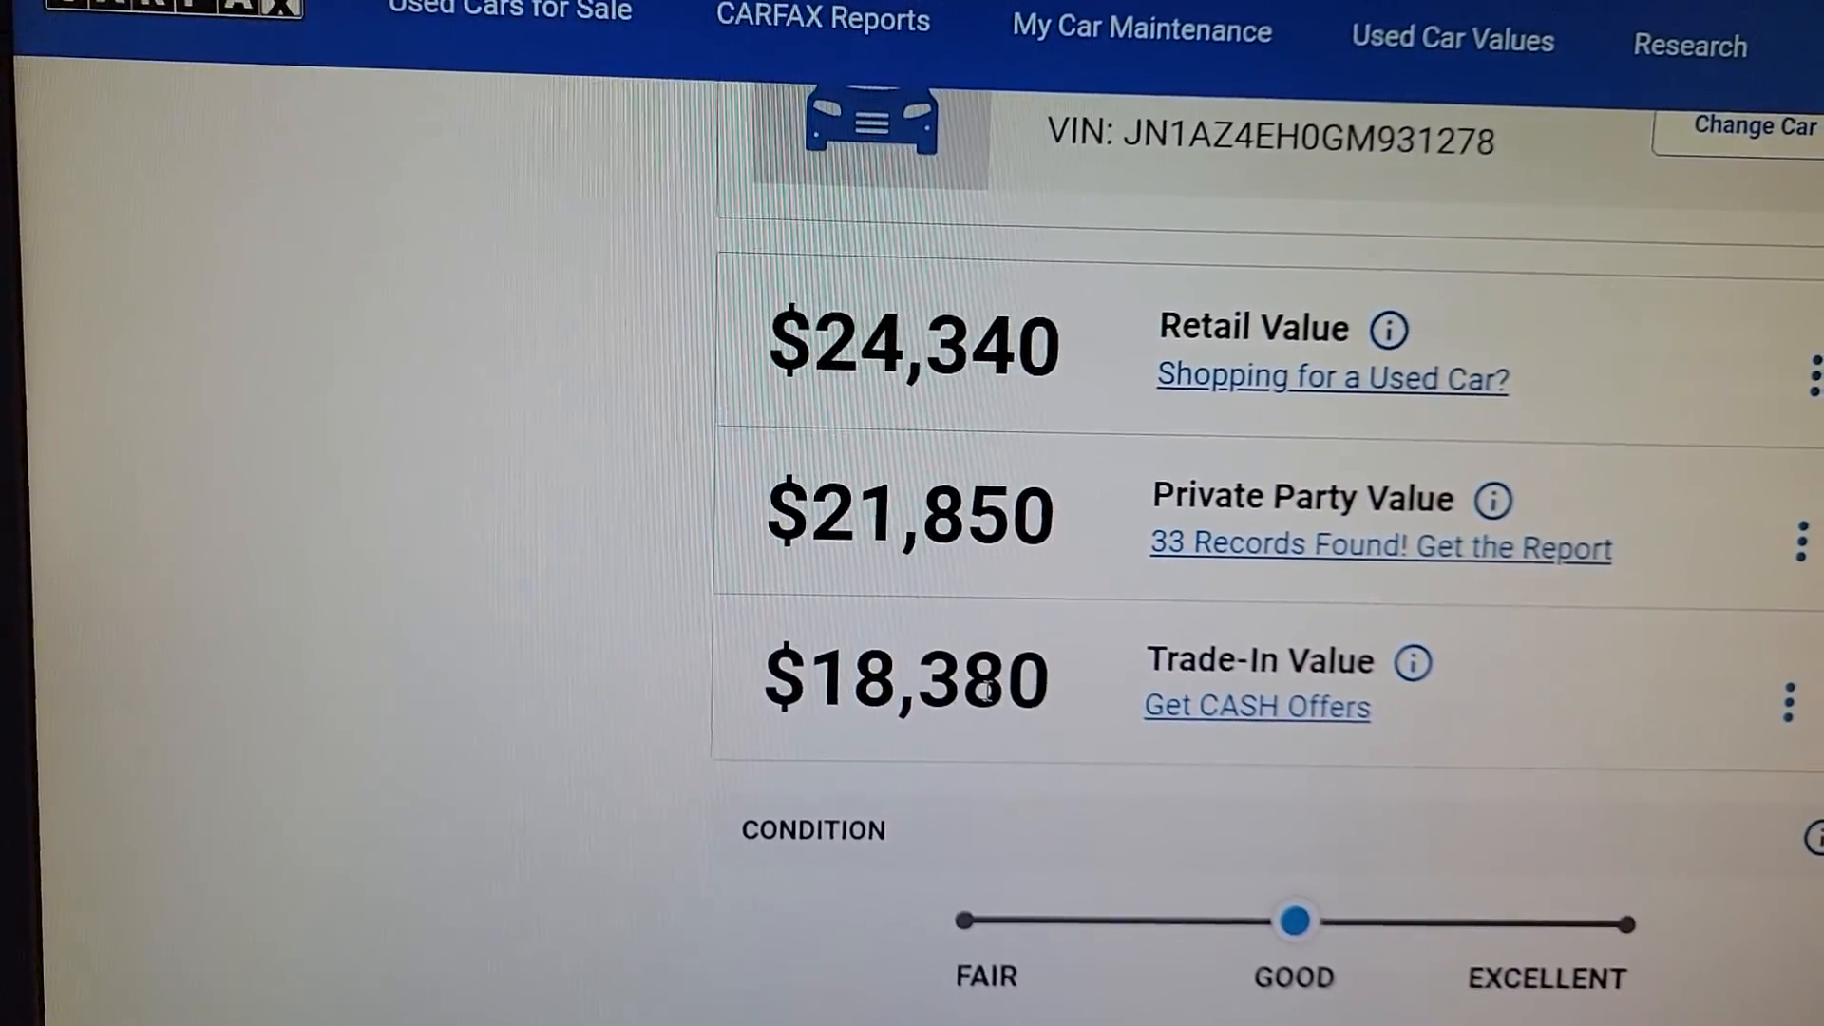
pyautogui.moveTo(1292, 920); pyautogui.dragTo(1558, 889)
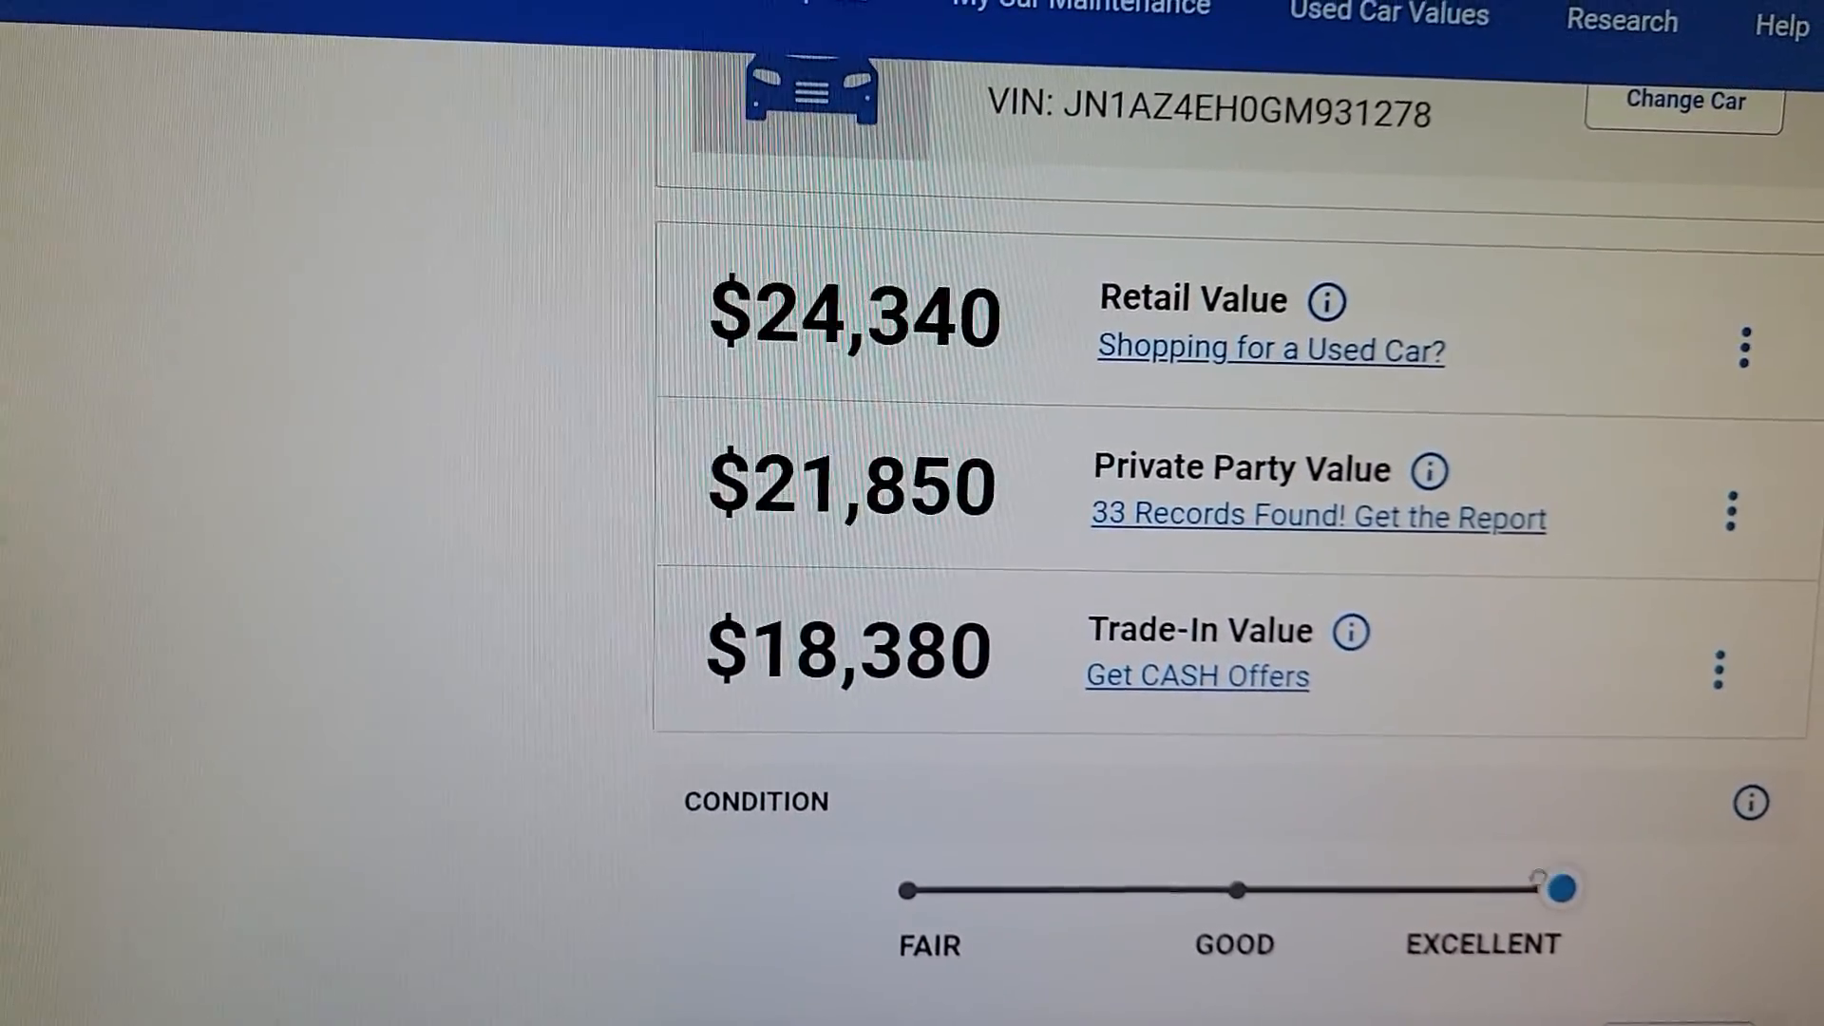